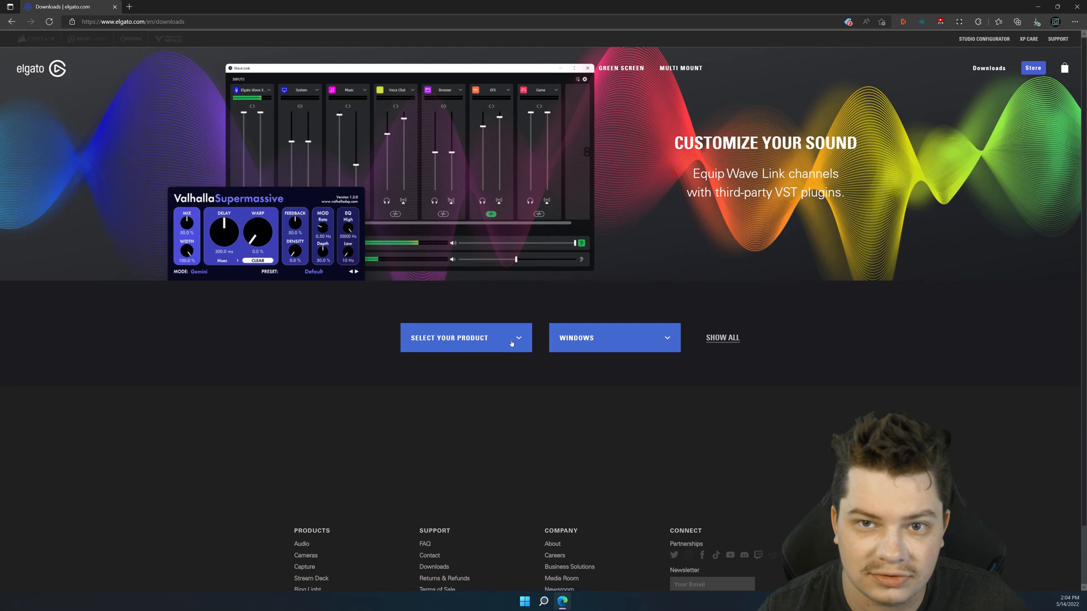
Step: Choose Game Capture HD for Windows and start the Game Capture software download
left_click(465, 337)
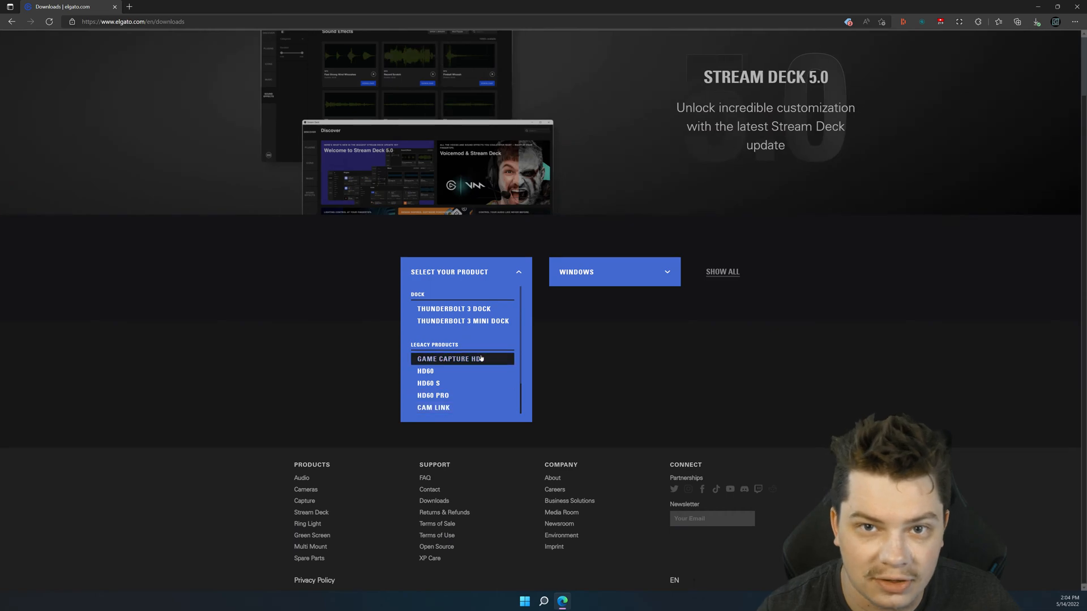
left_click(462, 359)
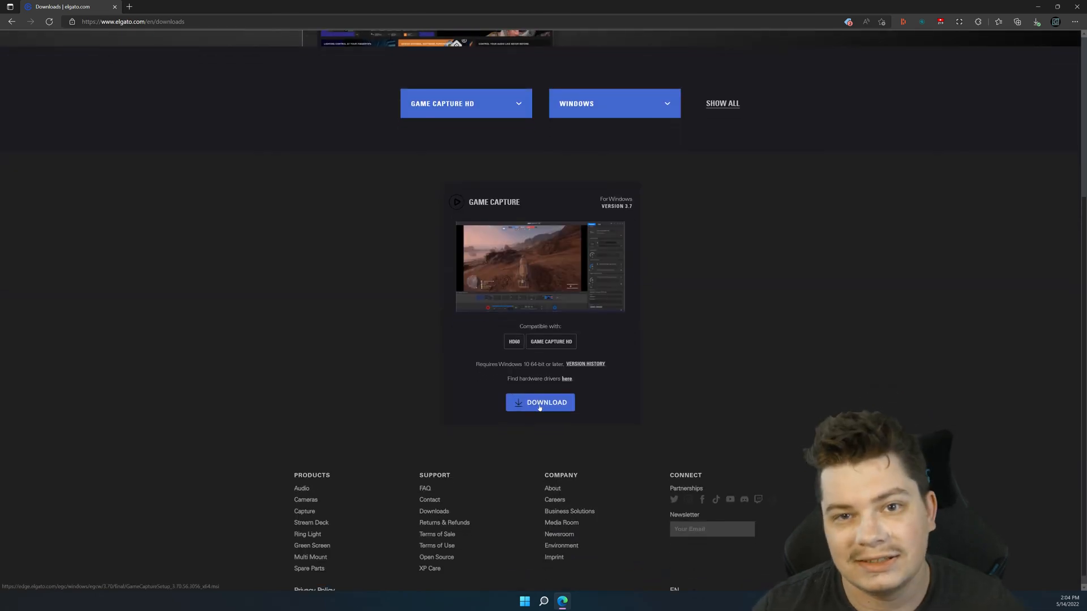
left_click(538, 402)
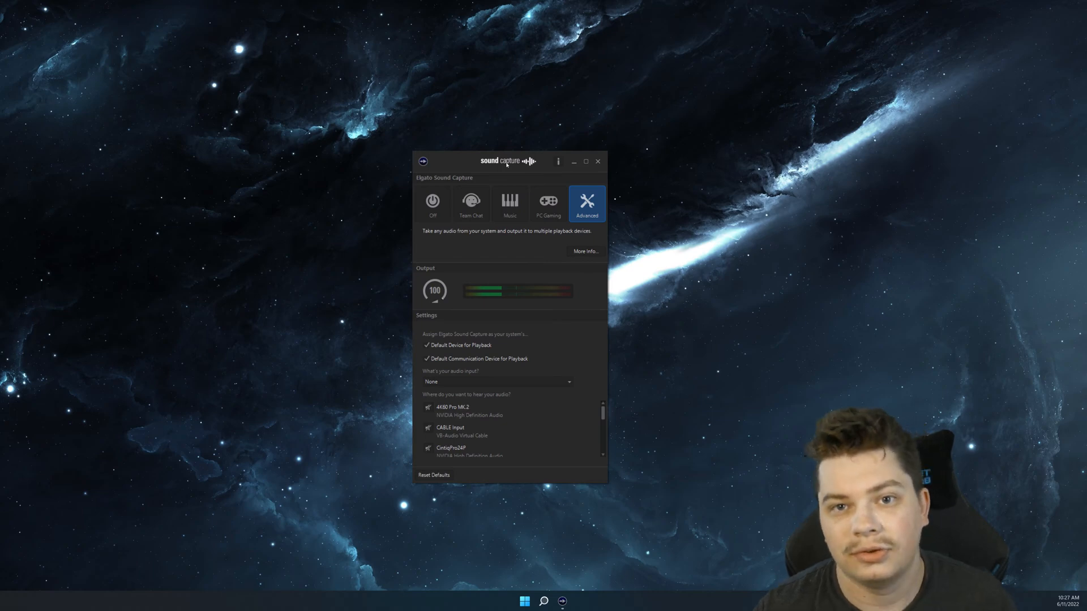
Step: Reposition the Sound Capture window on the desktop
left_click_drag(507, 161, 483, 104)
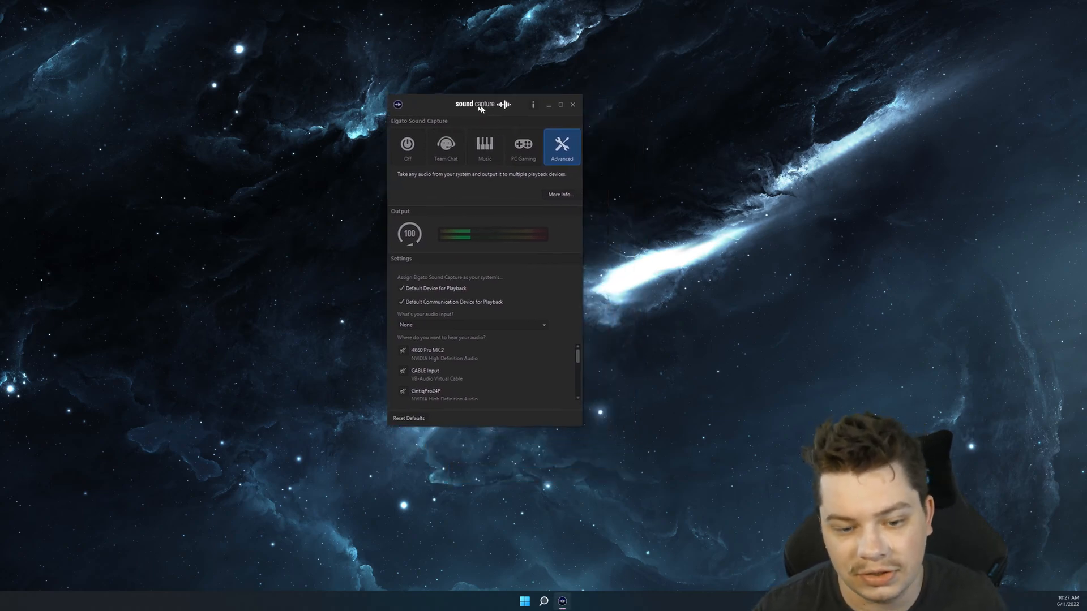
left_click_drag(482, 104, 536, 144)
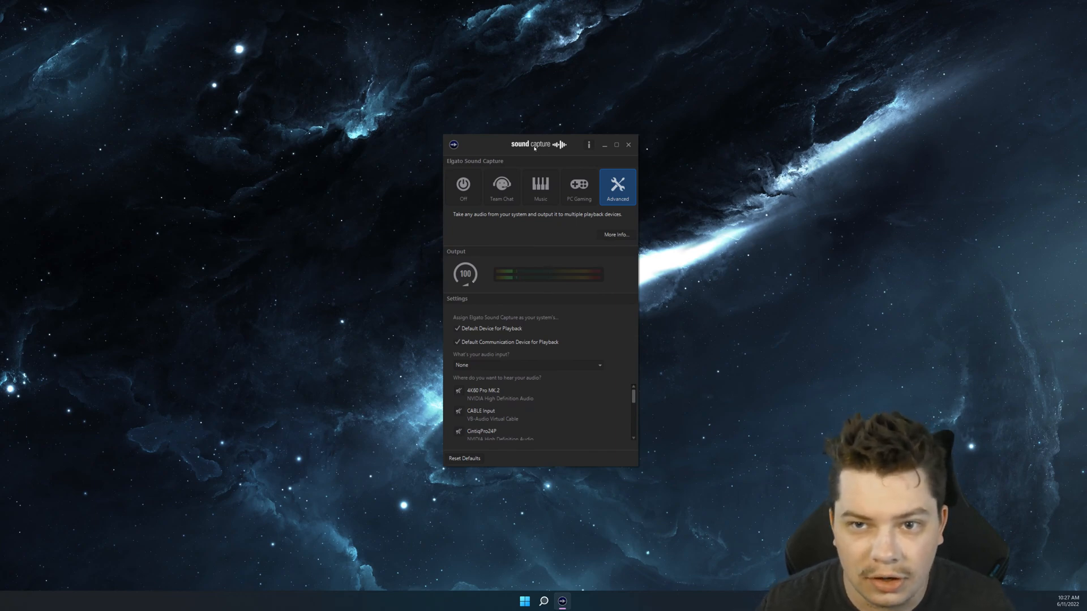
left_click_drag(533, 143, 502, 220)
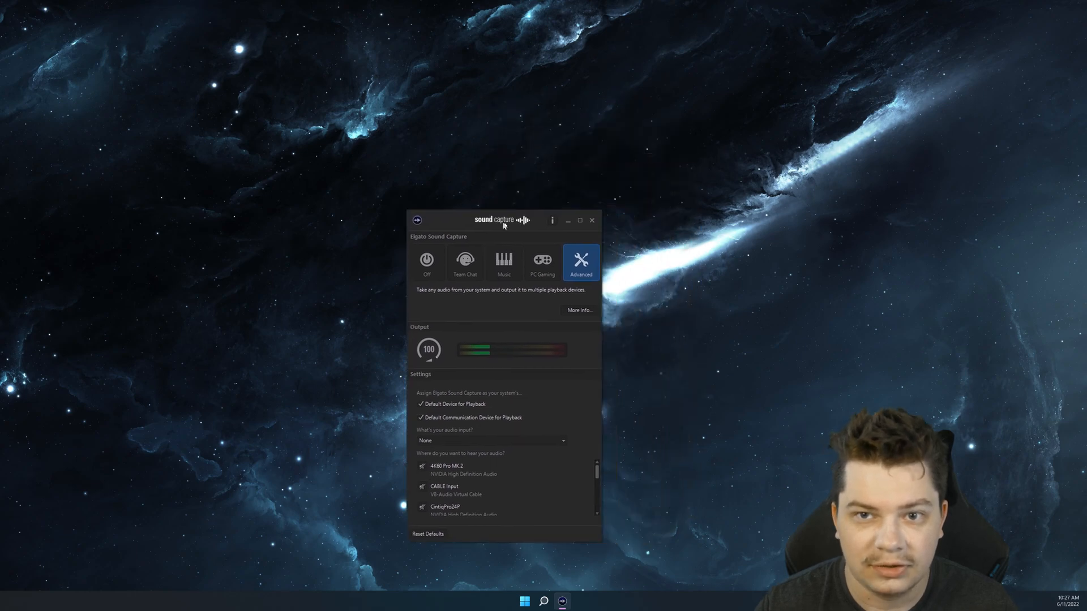
left_click_drag(504, 221, 507, 162)
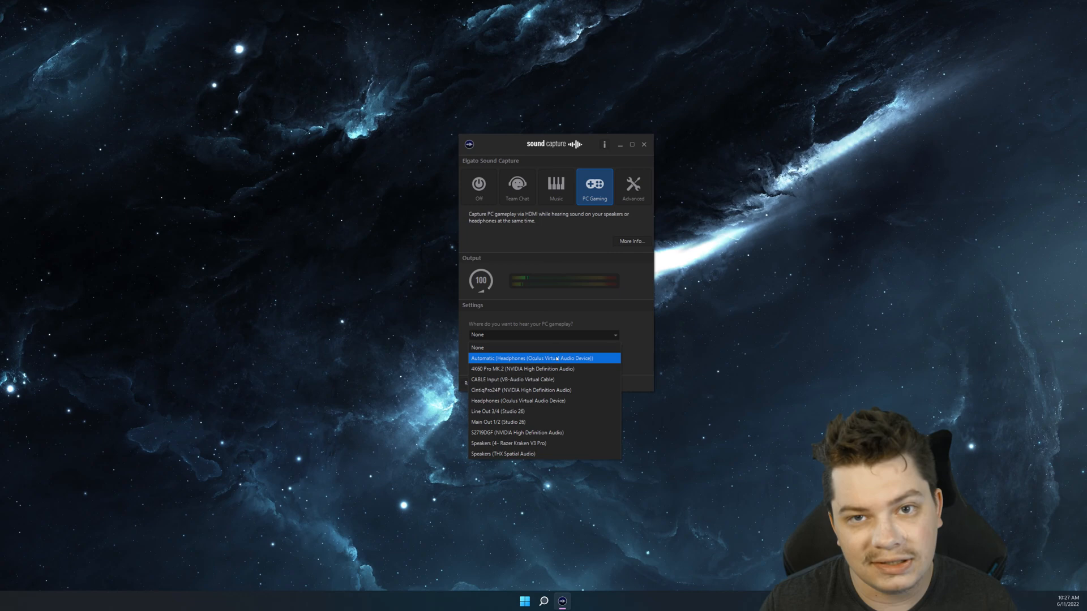
Step: Hear PC gameplay through headphones automatically with the 4K60 Pro MK.2 as capture output
left_click(542, 359)
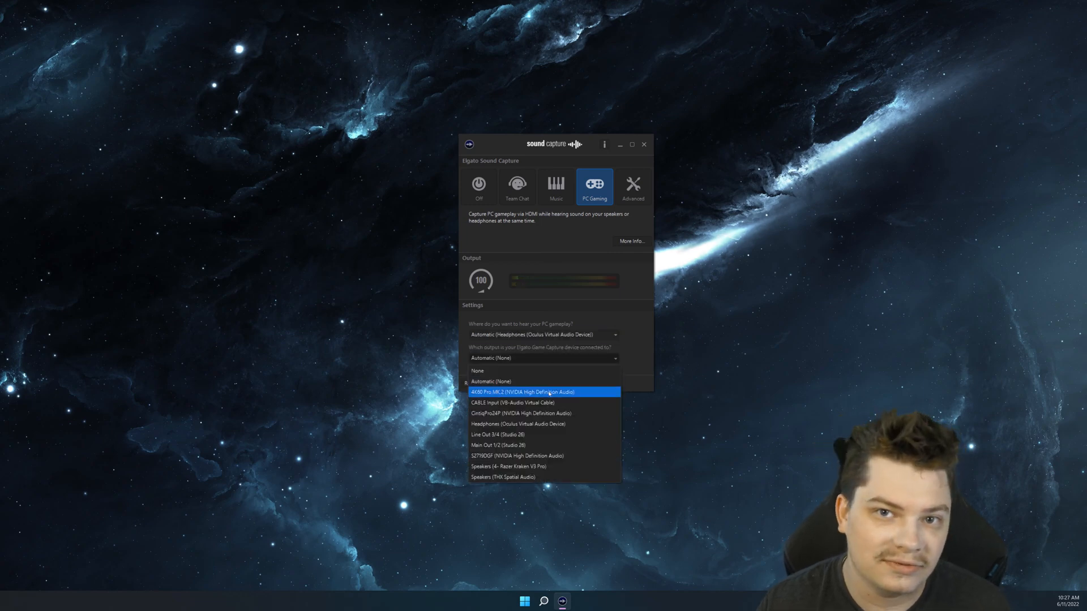
left_click(631, 187)
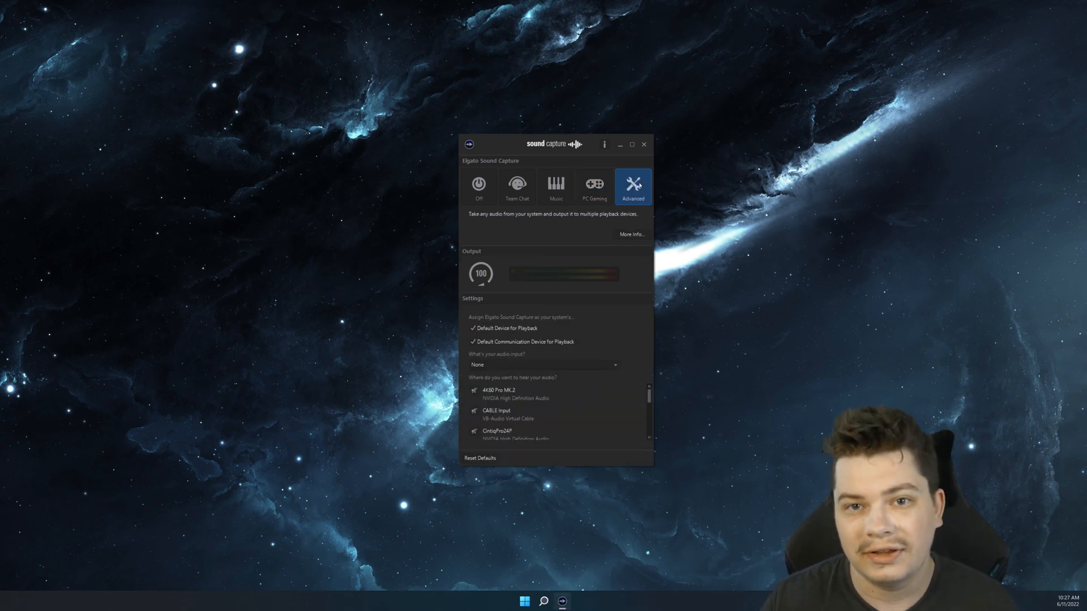
scroll("down", 3)
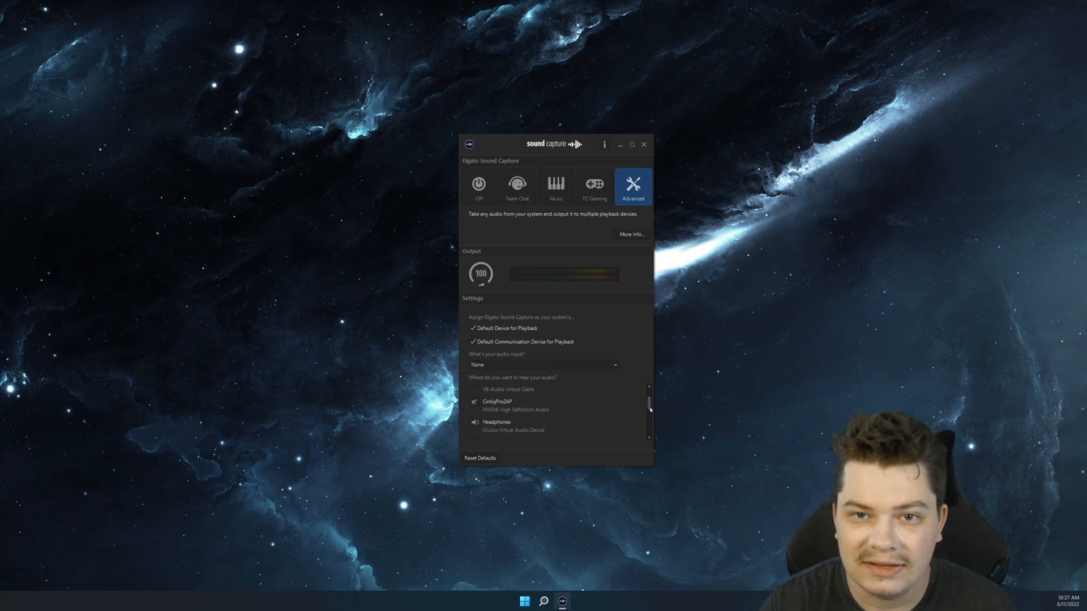